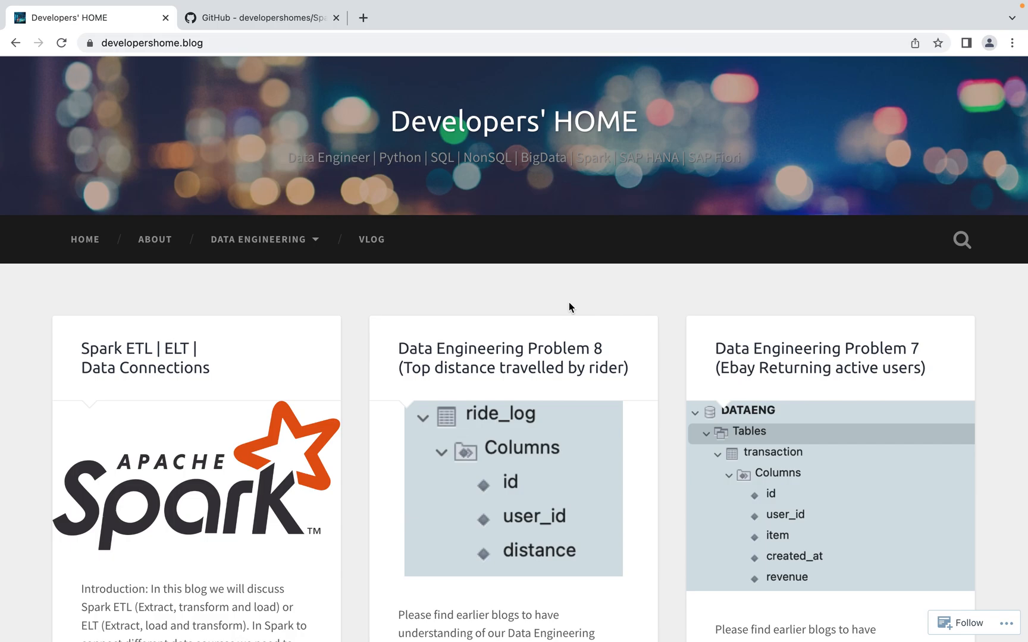
mouse_move(625, 368)
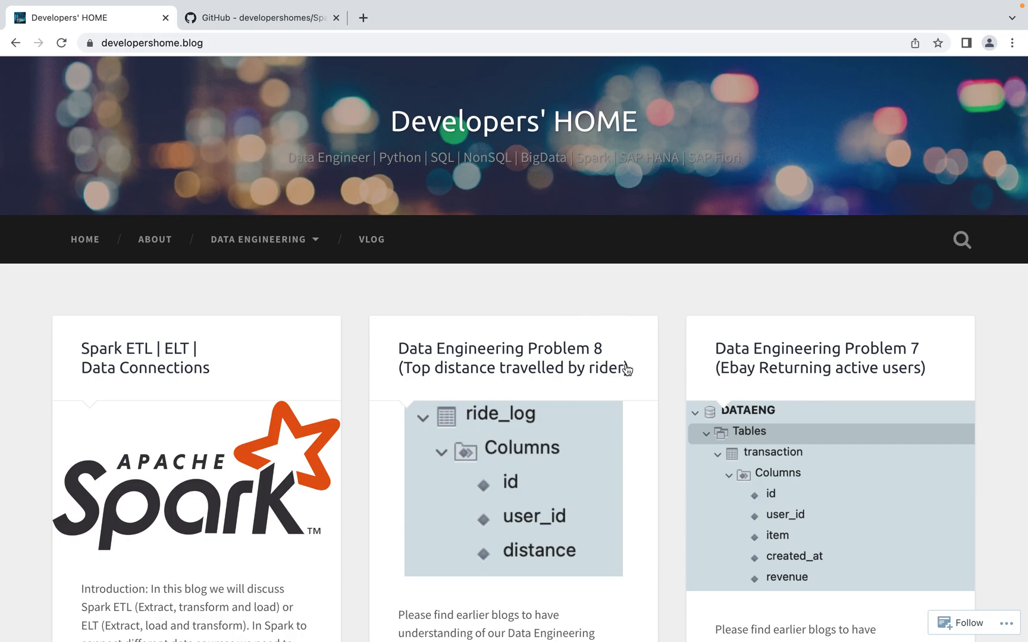
Go to the Spark category through the DATA ENGINEERING menu on developershome.blog
scroll("down", 3)
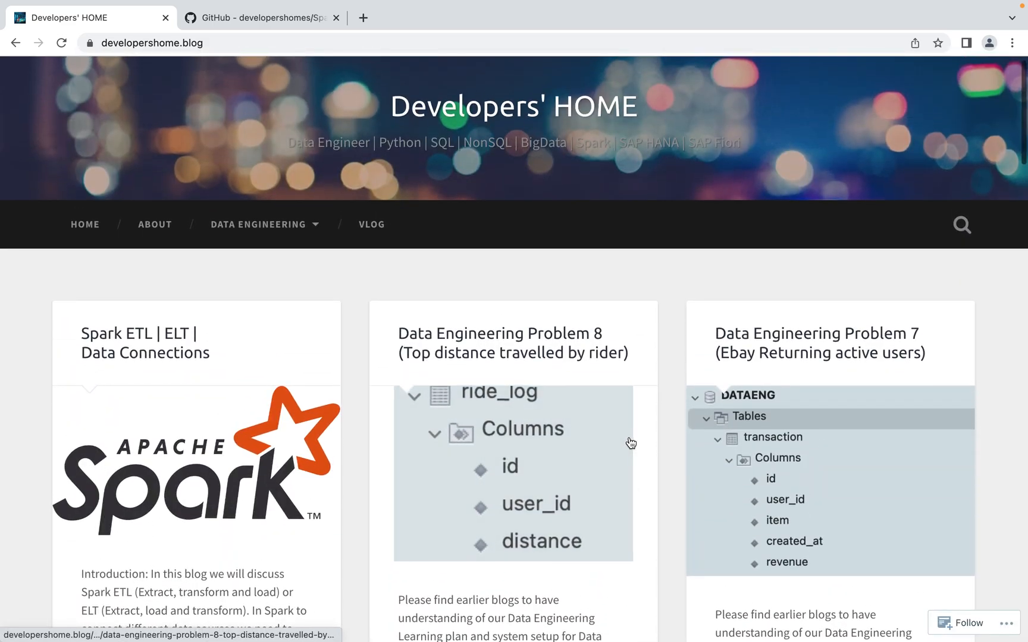
mouse_move(628, 443)
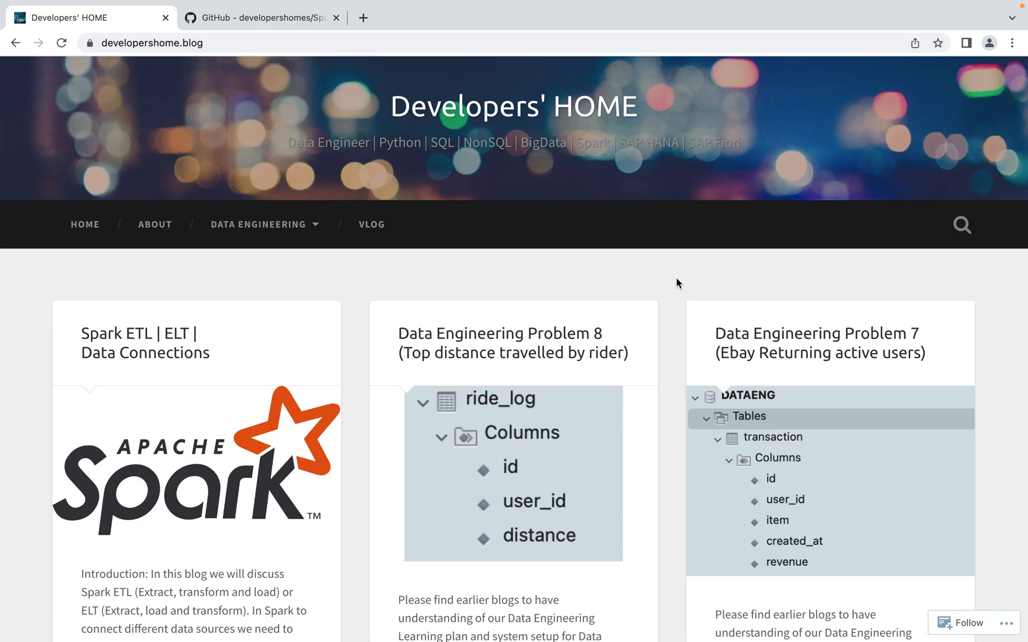
left_click(258, 224)
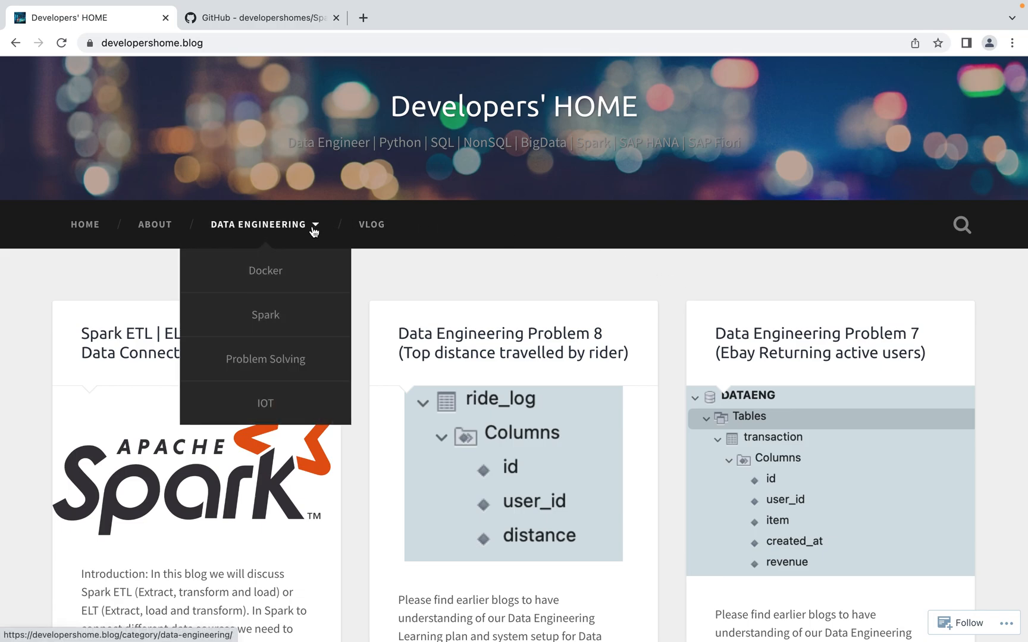
left_click(265, 314)
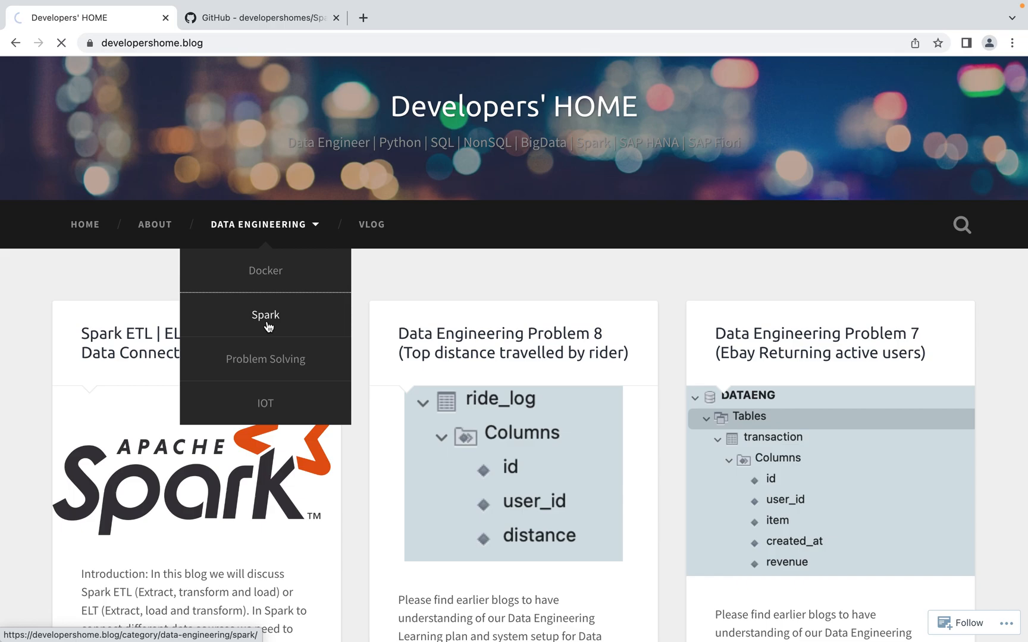
left_click(265, 315)
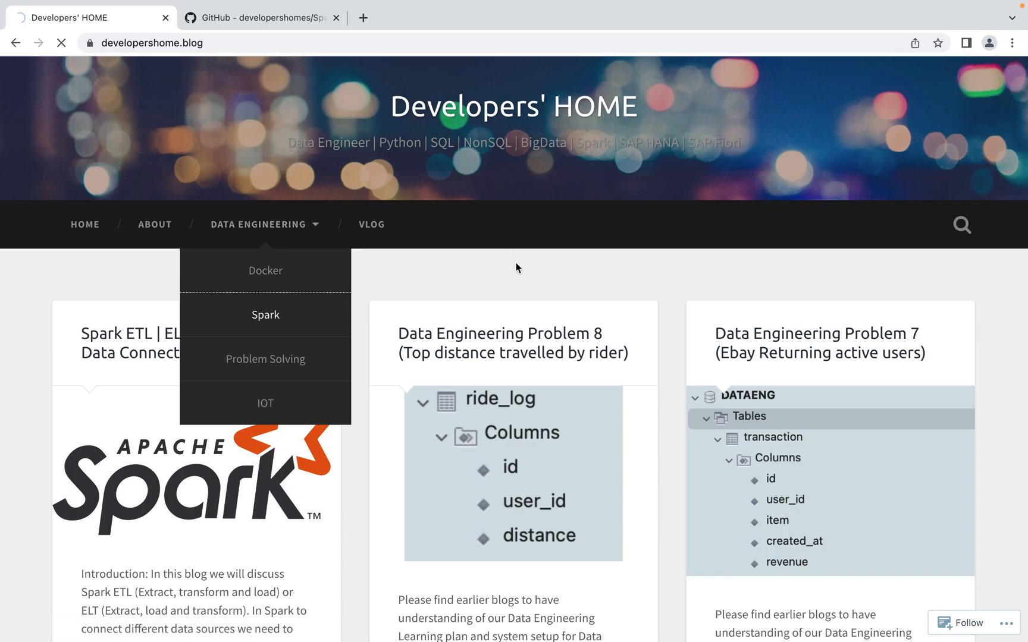
left_click(265, 315)
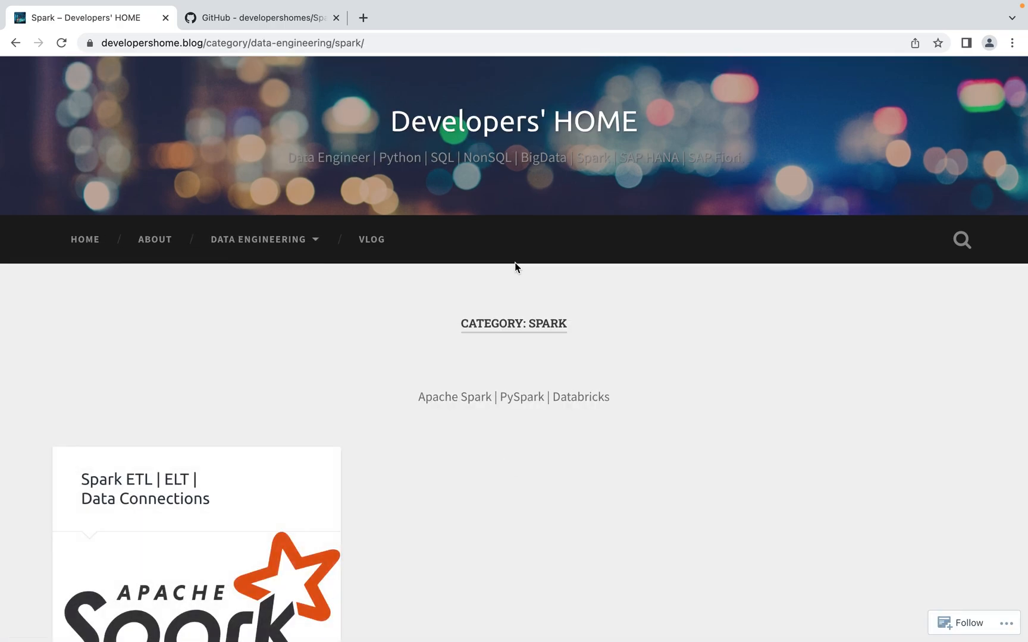
Open the 'Spark ETL | ELT | Data Connections' post from the Spark category listing
left_click(140, 488)
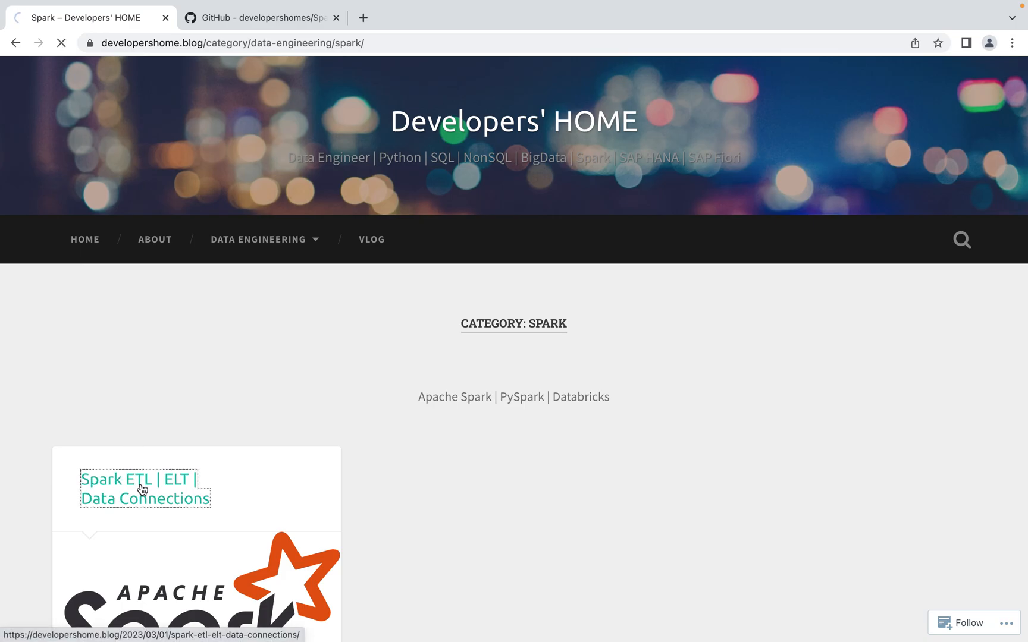
left_click(137, 488)
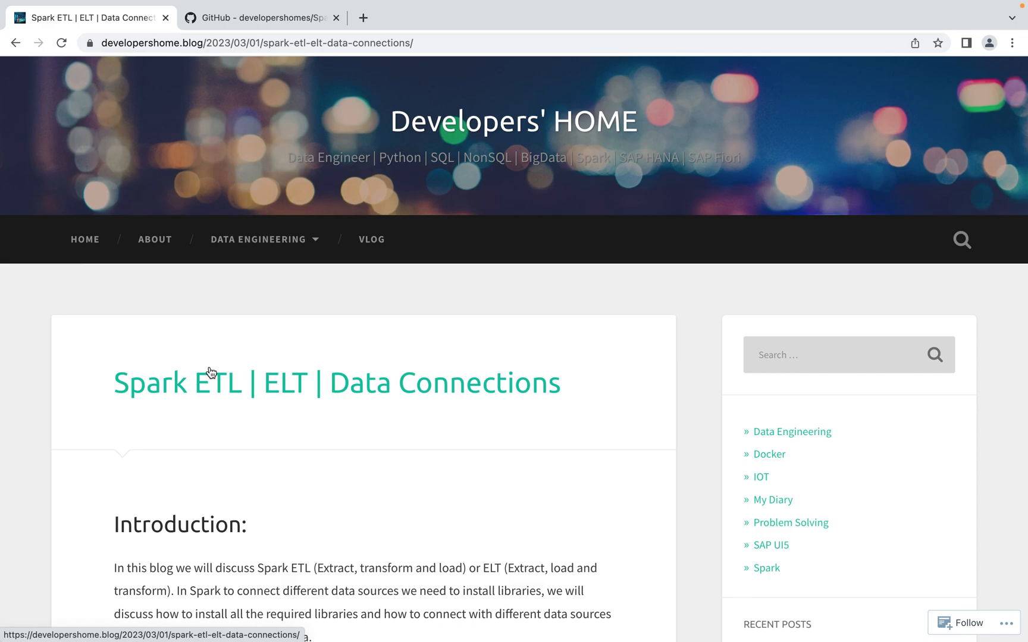
mouse_move(217, 416)
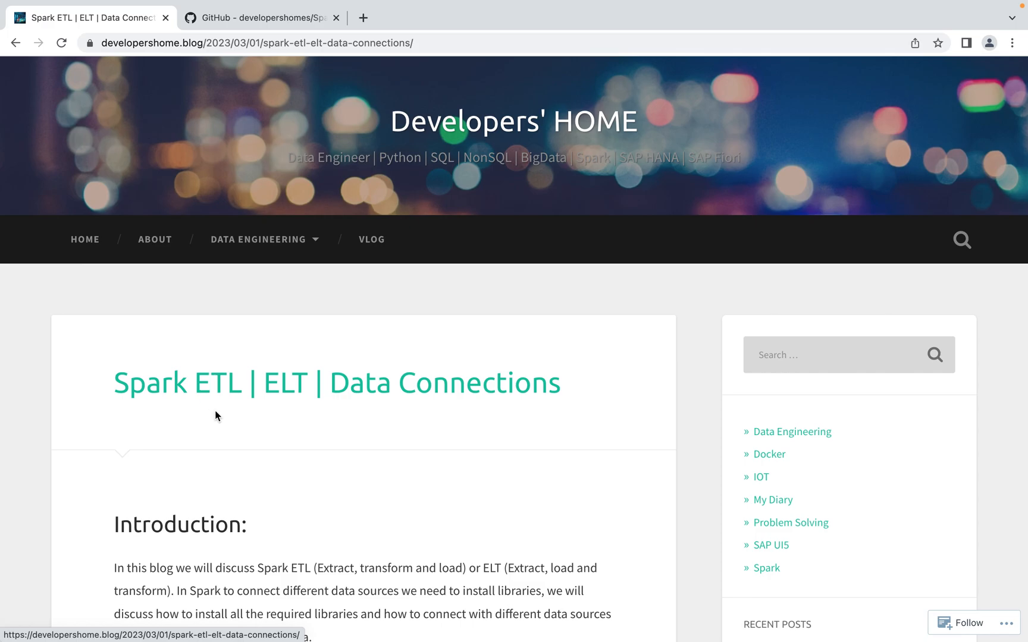
scroll("down", 3)
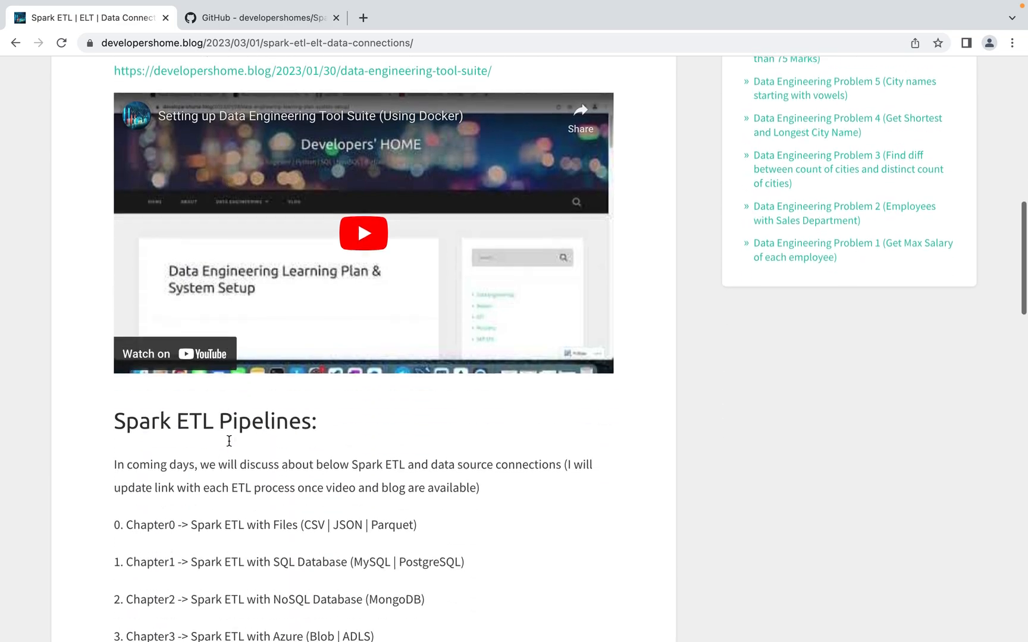
scroll("down", 3)
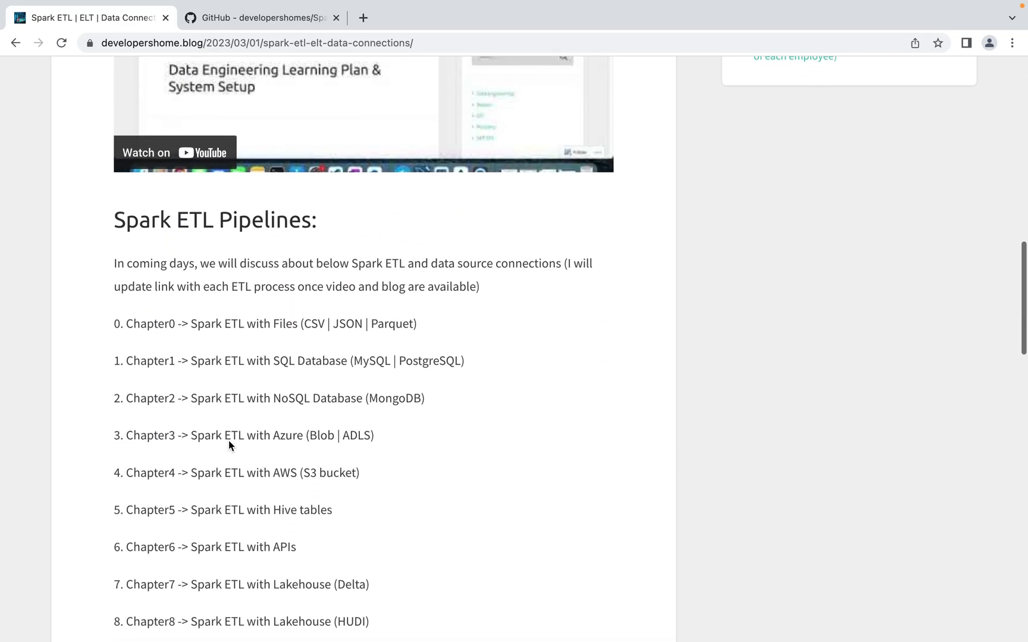
scroll("down", 3)
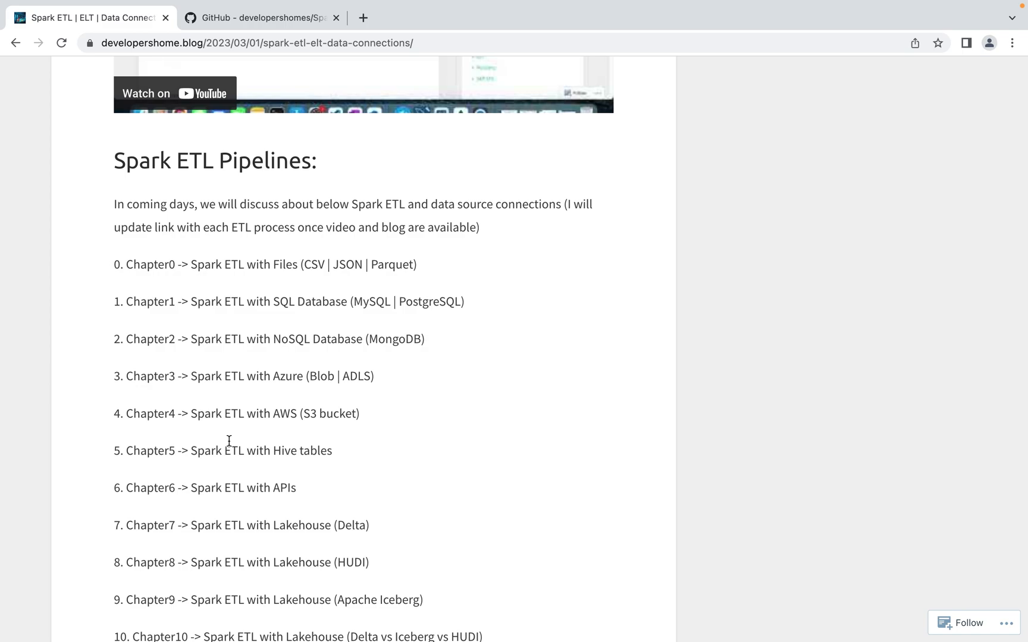
mouse_move(230, 444)
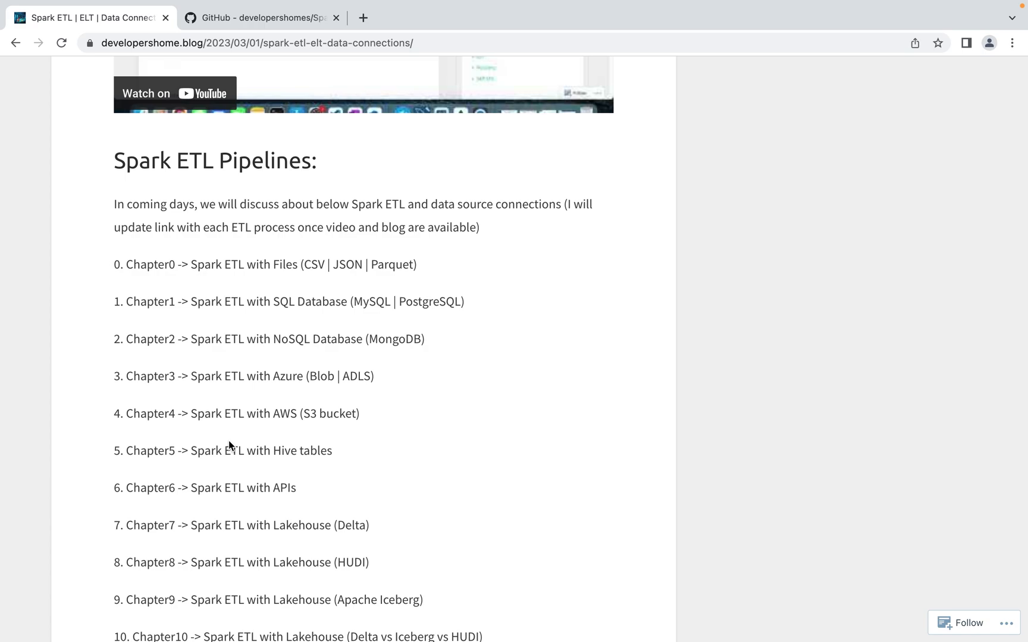
scroll("up", 3)
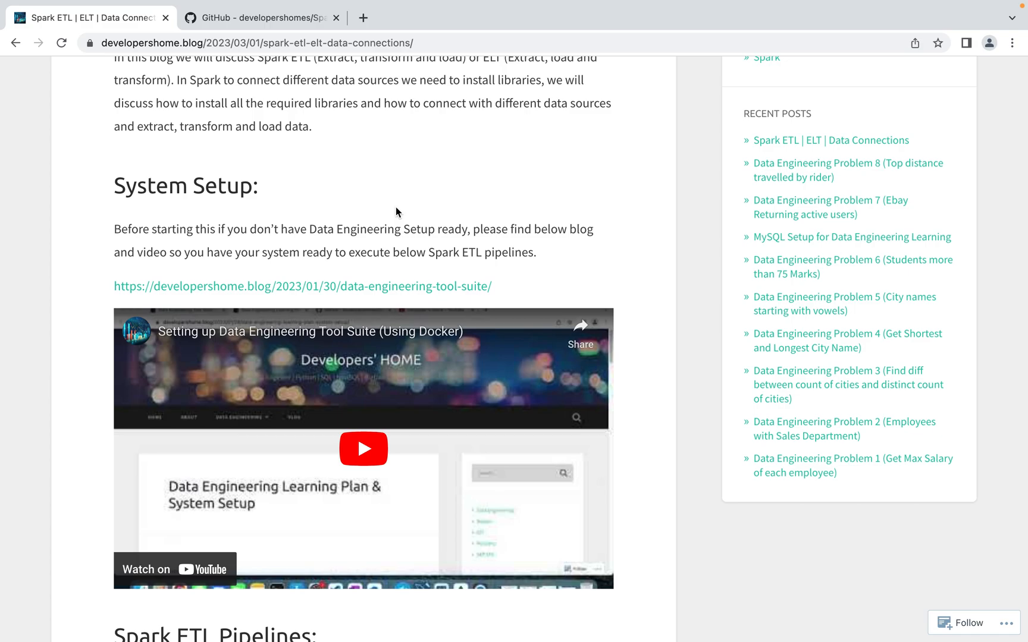
mouse_move(394, 215)
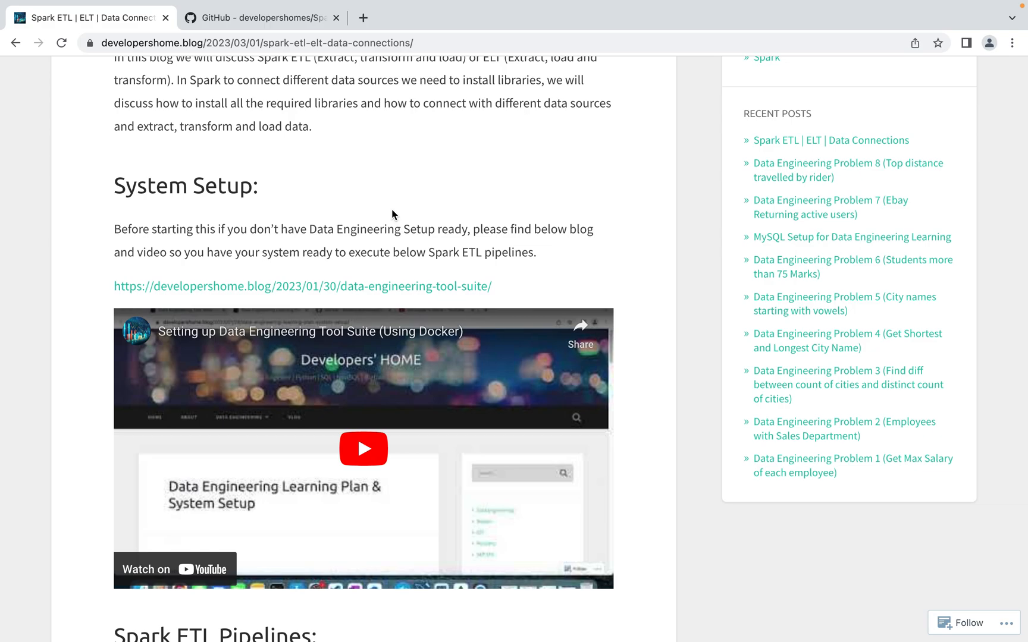
scroll("down", 3)
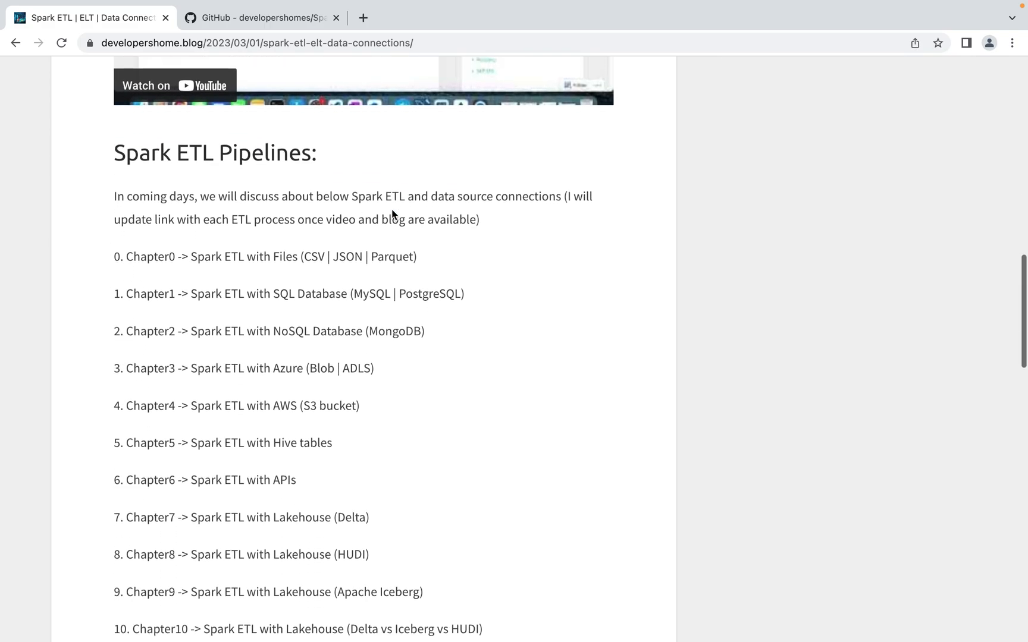
scroll("down", 3)
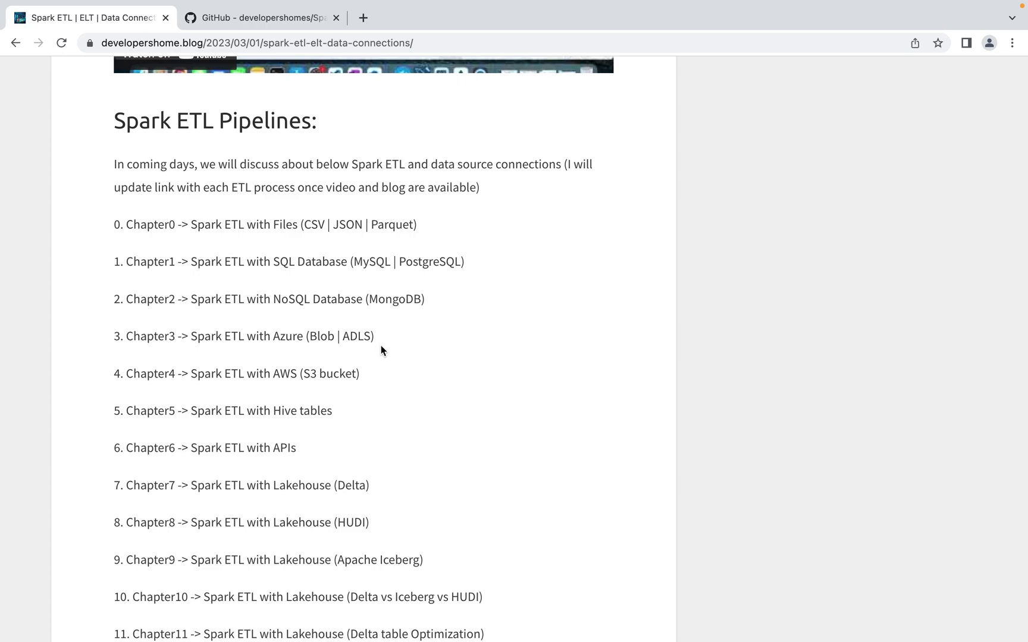
mouse_move(379, 365)
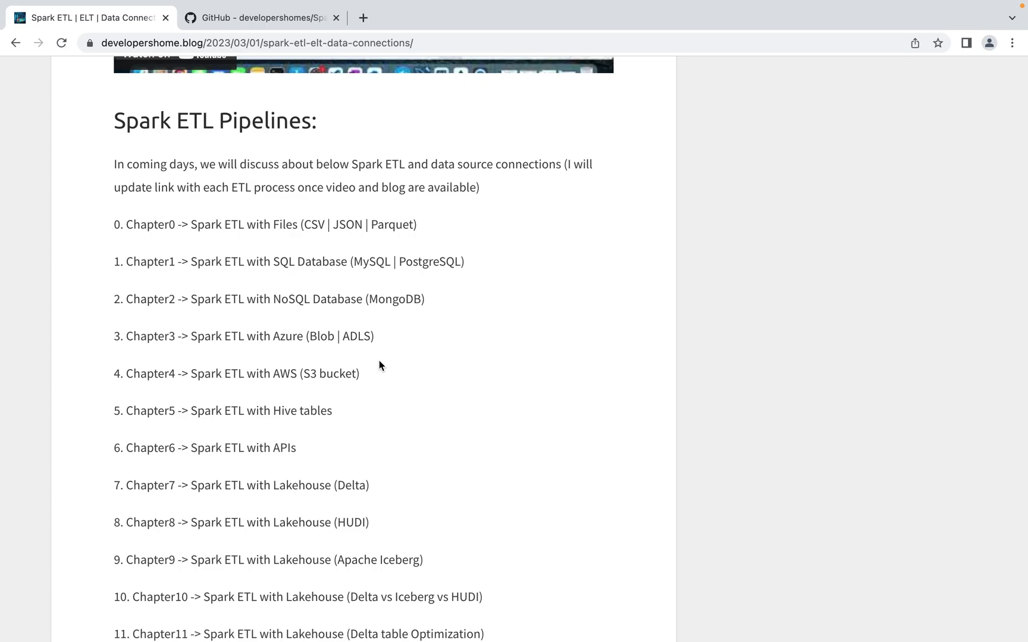
mouse_move(366, 387)
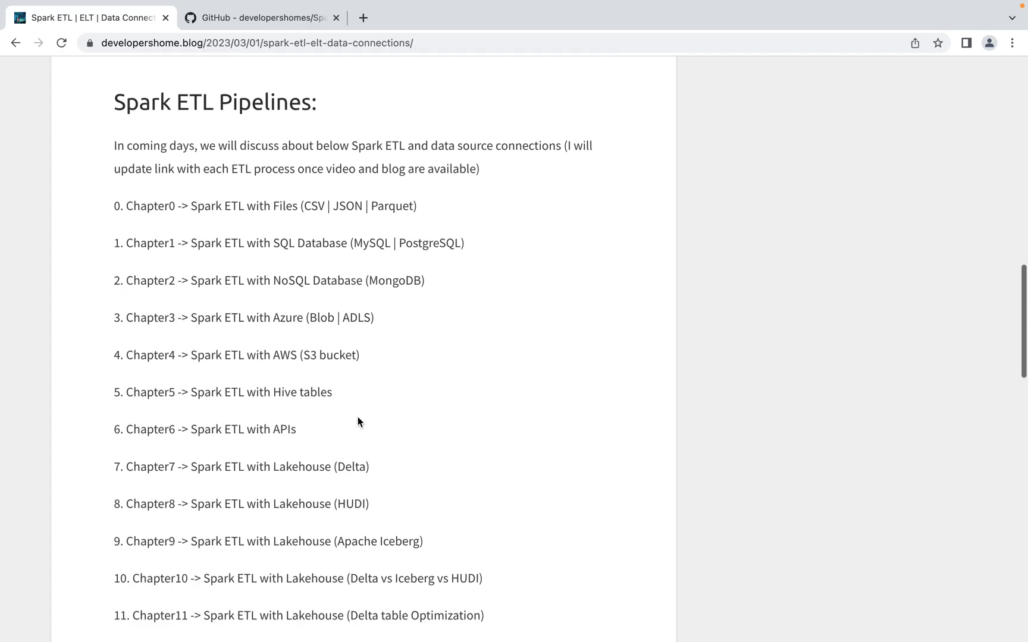
scroll("down", 3)
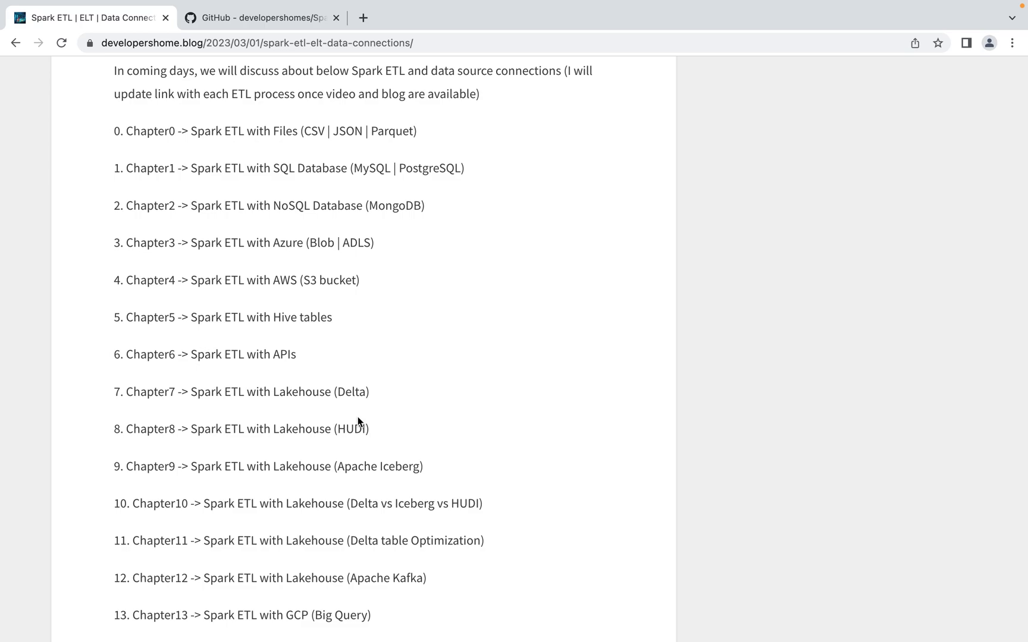
mouse_move(420, 573)
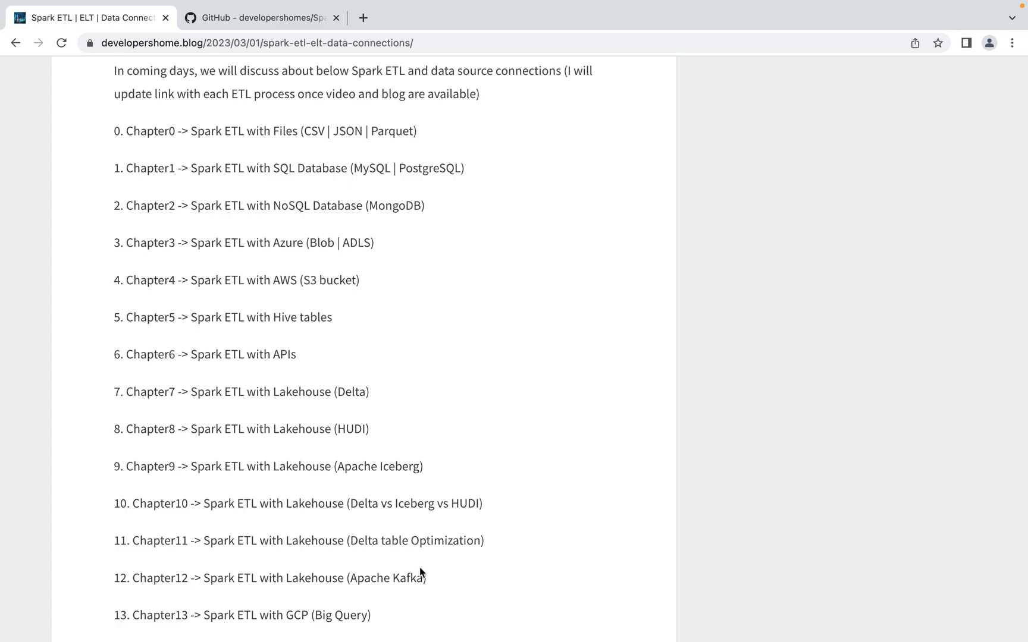
scroll("down", 3)
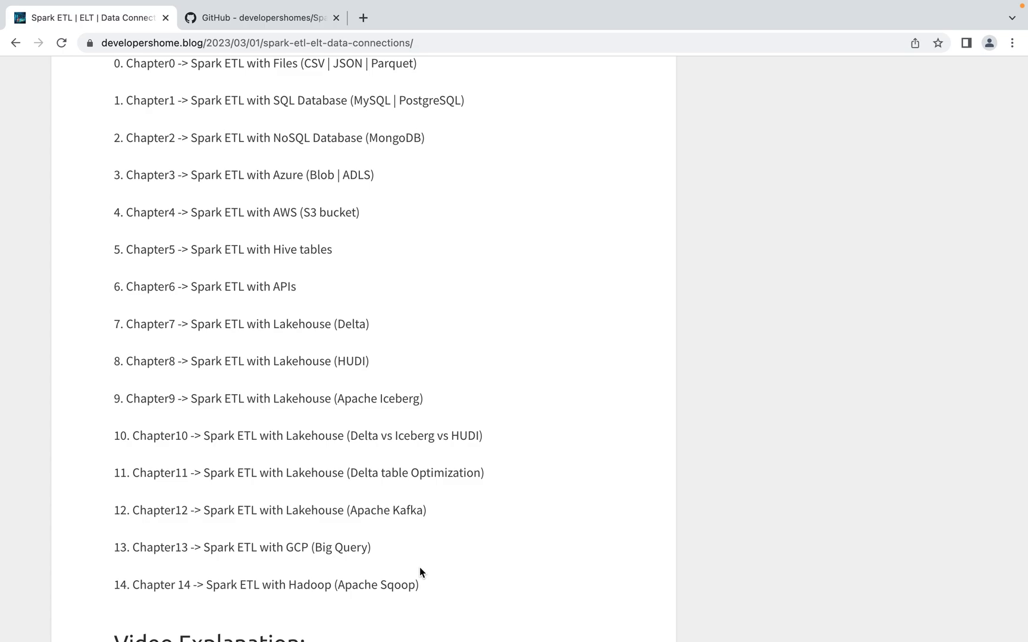
scroll("up", 3)
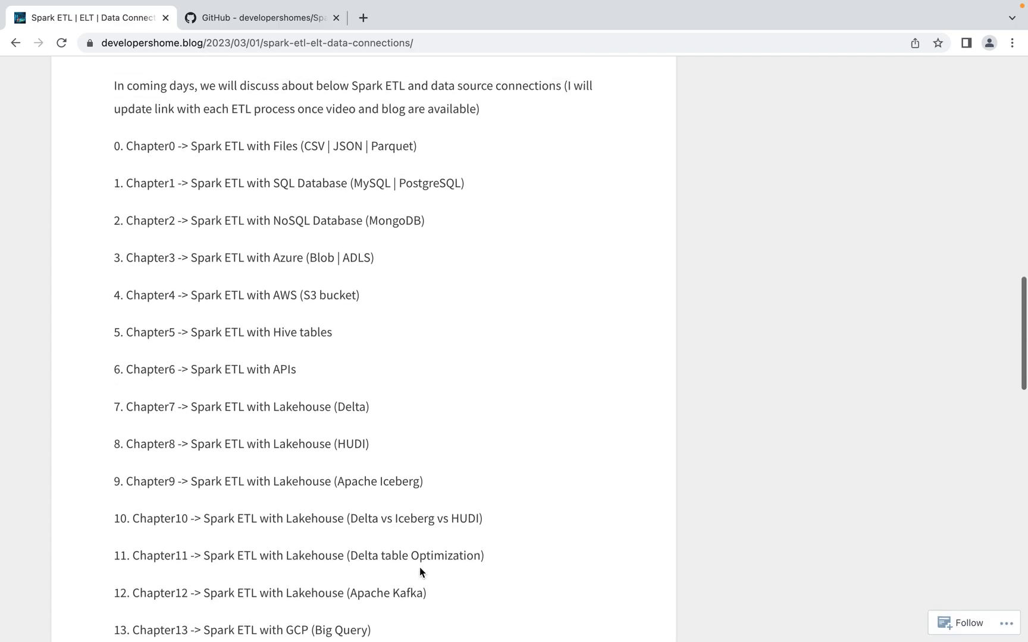
scroll("up", 3)
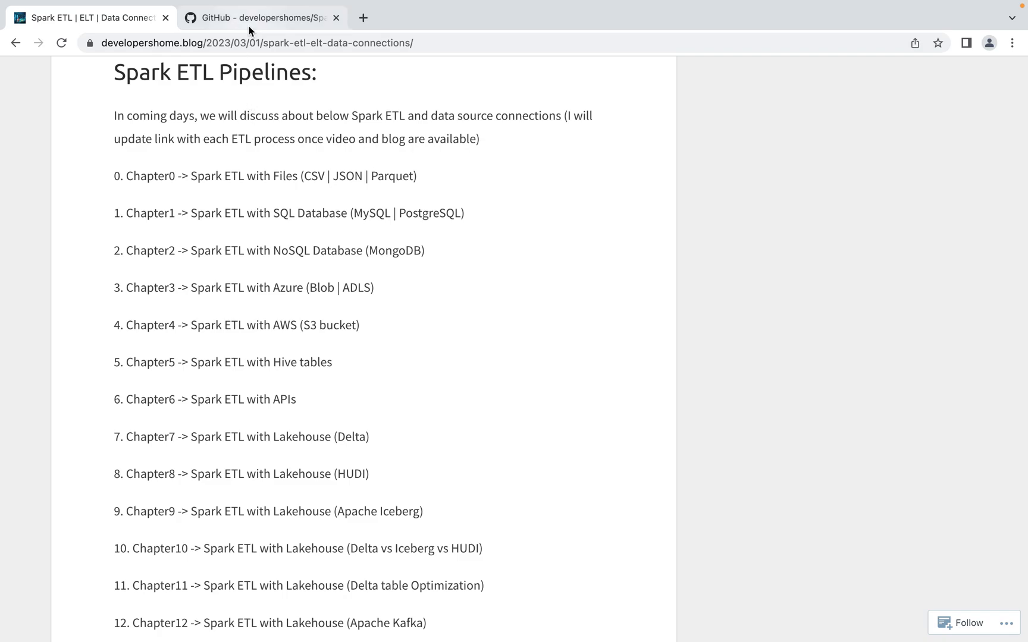
Switch to the GitHub tab showing the developershomes/SparkETL repository
left_click(260, 17)
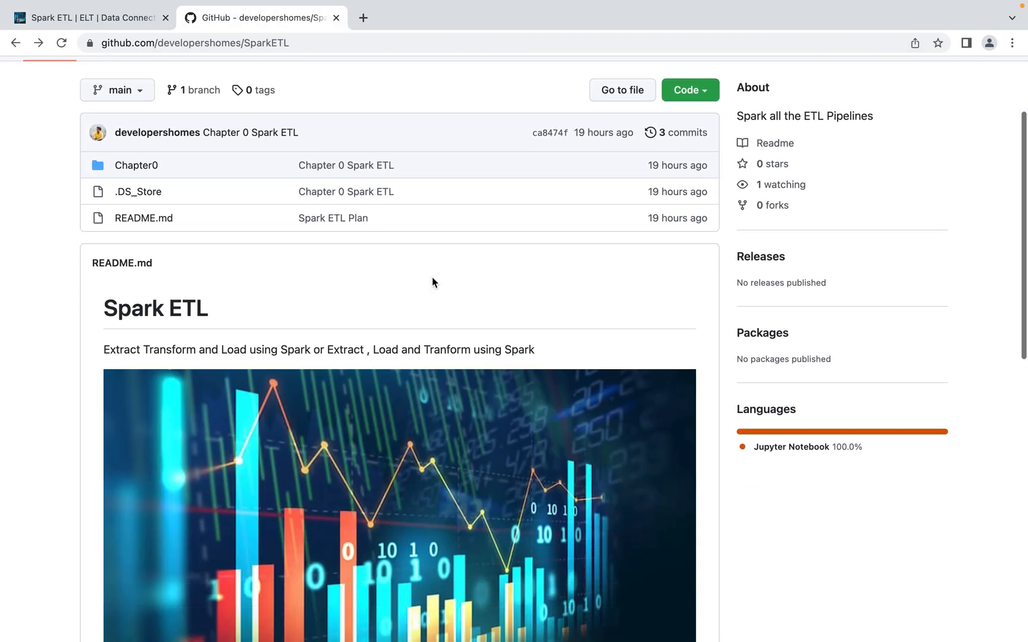
scroll("down", 3)
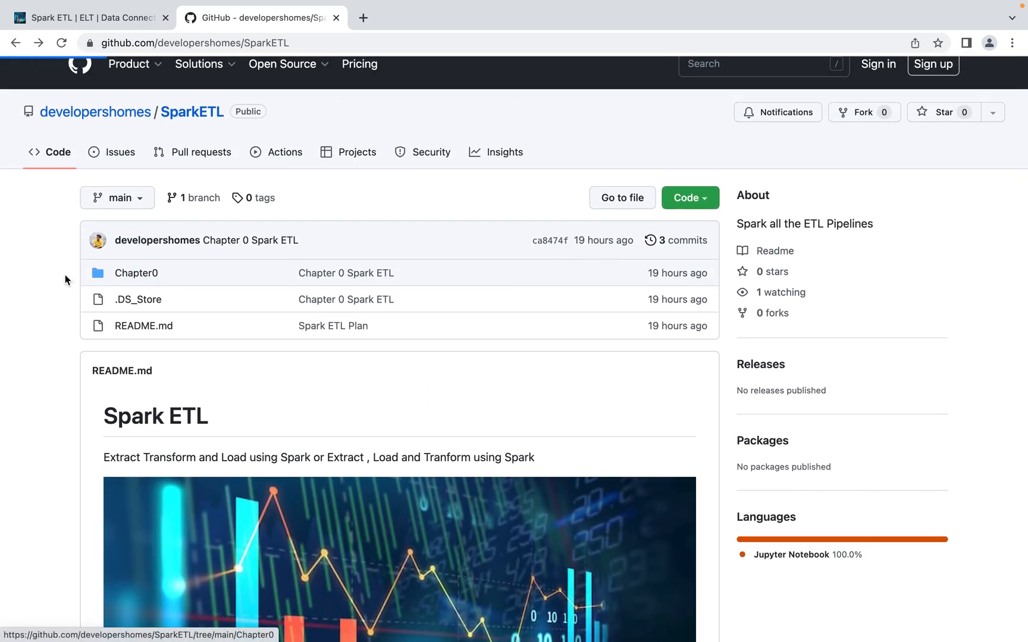
Open the Chapter0 folder and then its chapter0.ipynb notebook
left_click(136, 273)
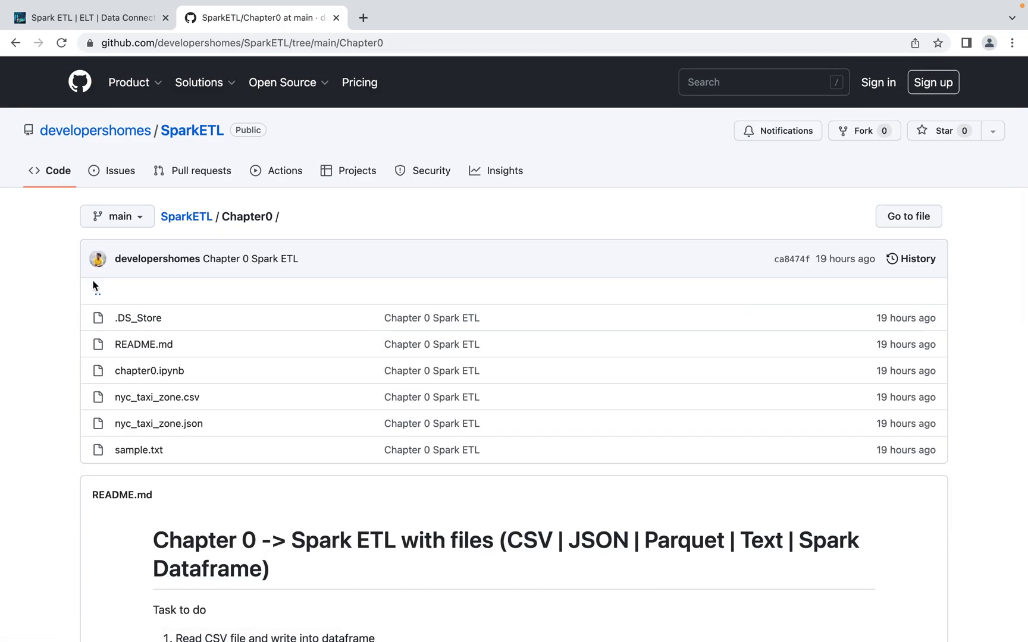
scroll("down", 3)
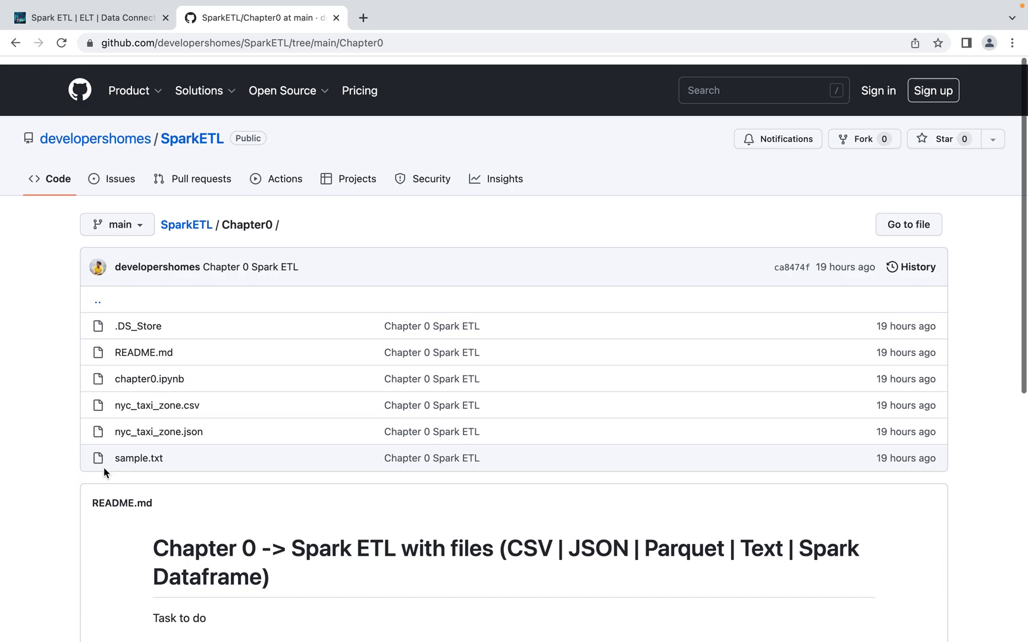
scroll("down", 3)
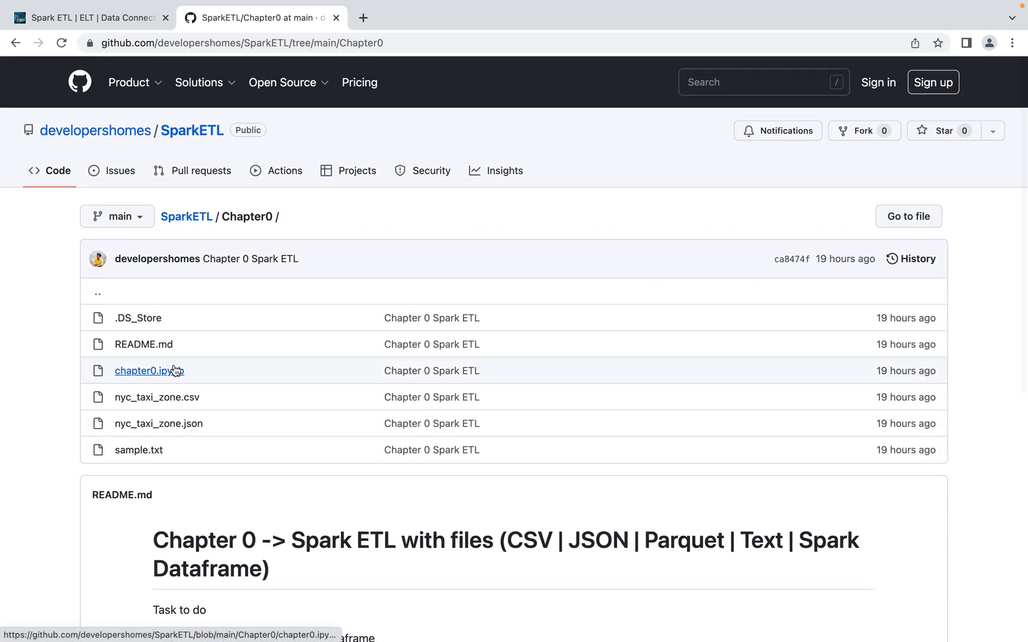
mouse_move(158, 424)
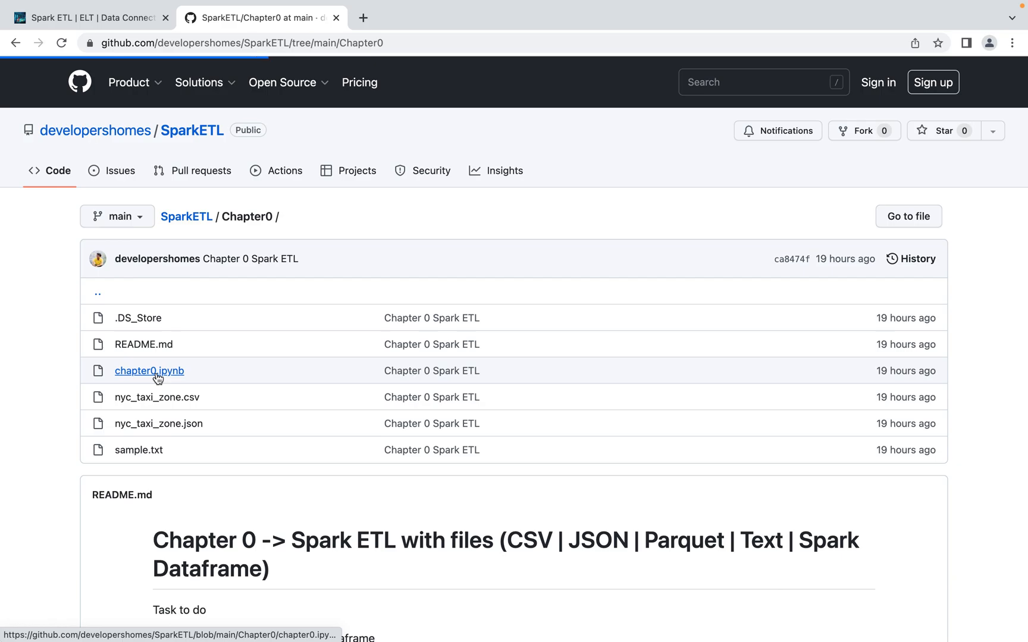
left_click(149, 371)
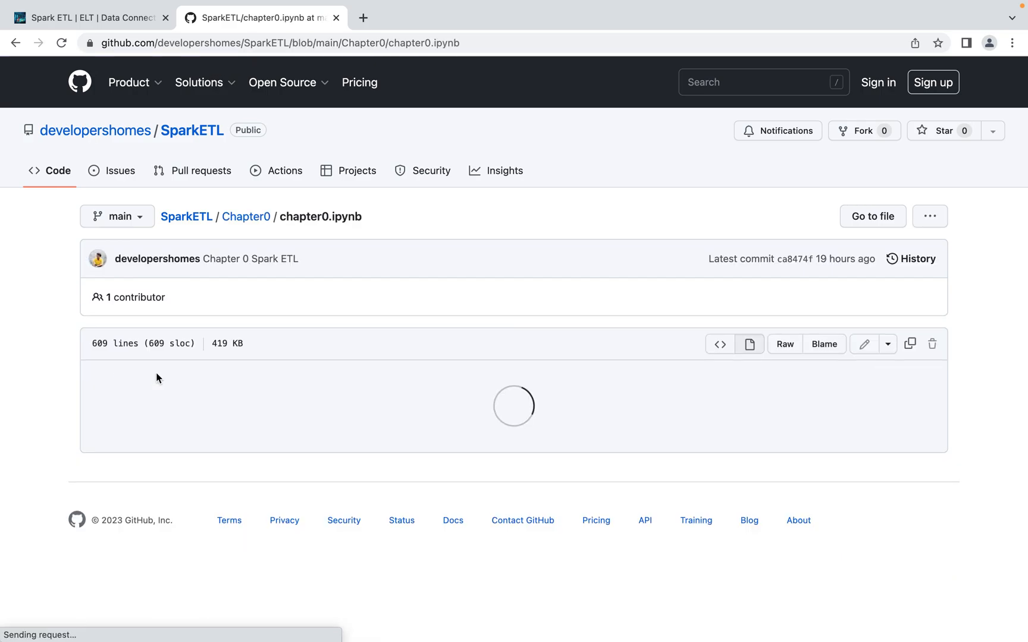